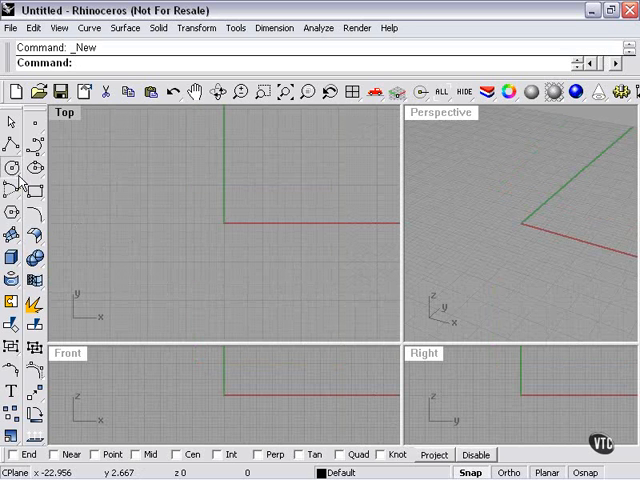
# Step: Start a center-point circle in the Top view for a radius-8 circle
pyautogui.click(12, 164)
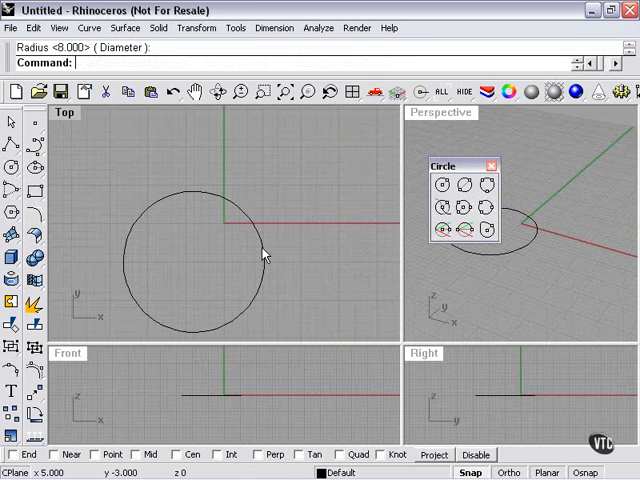
pyautogui.moveTo(280, 242)
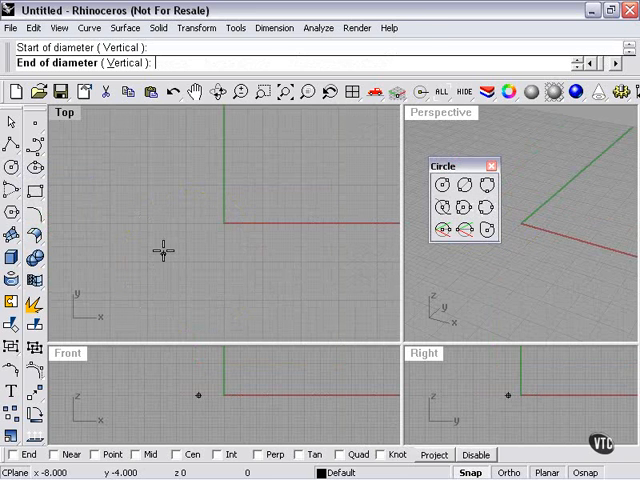
pyautogui.click(300, 200)
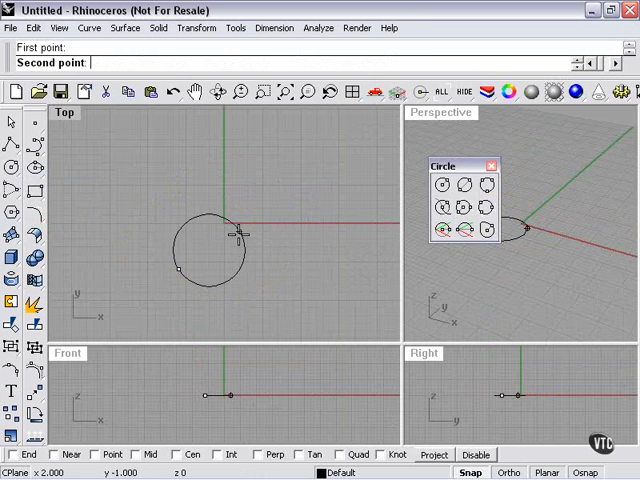
pyautogui.click(277, 258)
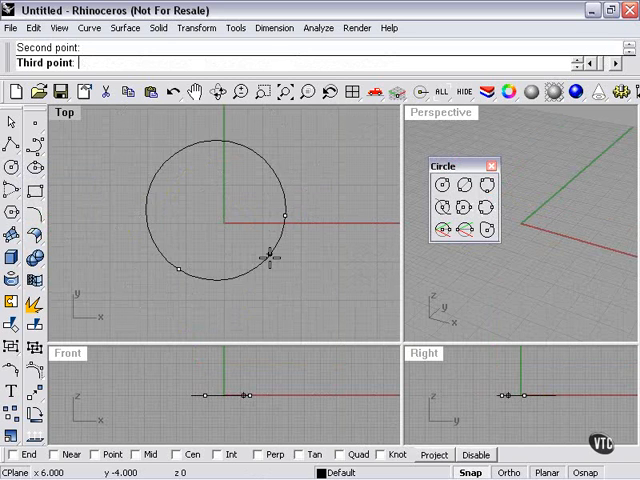
pyautogui.click(348, 294)
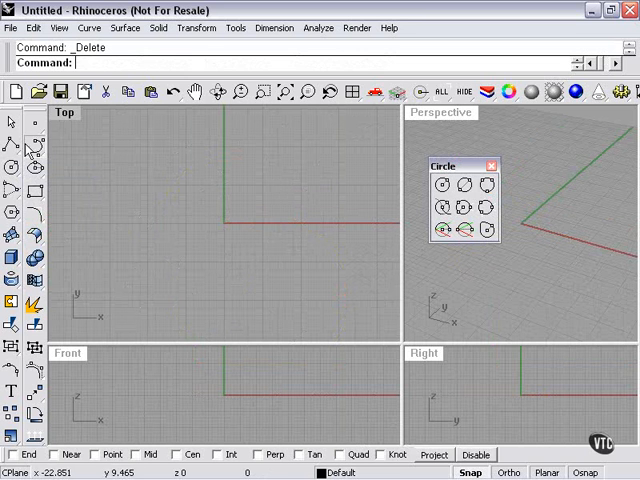
# Step: Start drawing a long wavy freeform curve across the Top view
pyautogui.click(339, 261)
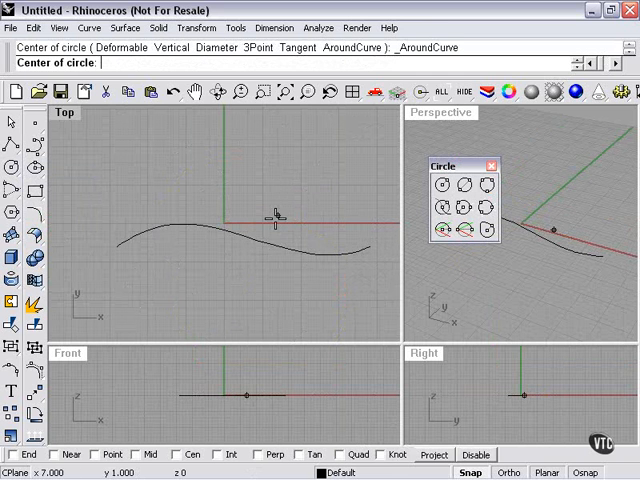
pyautogui.moveTo(345, 253)
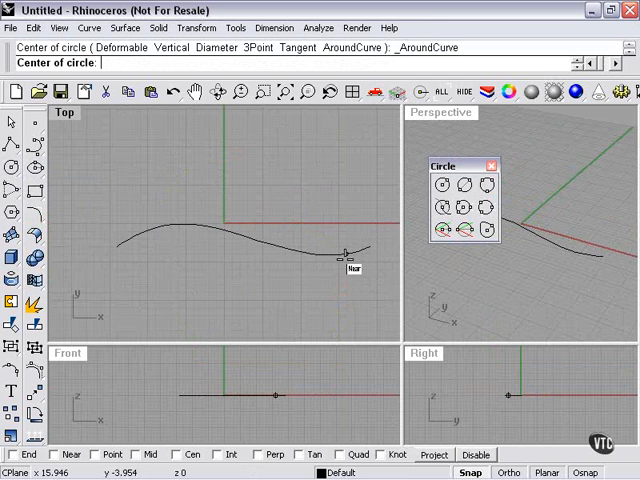
pyautogui.moveTo(140, 228)
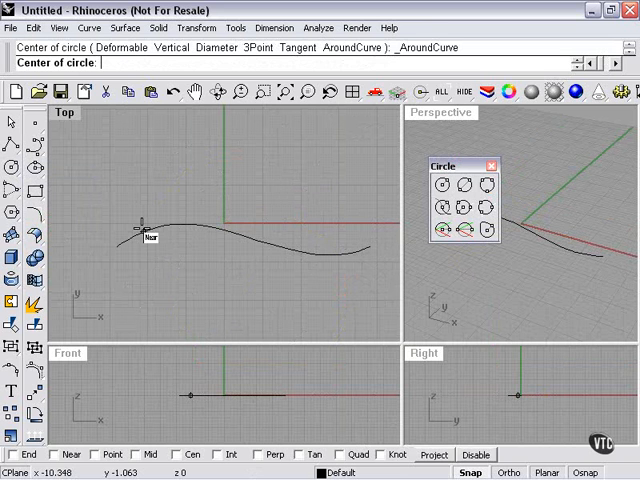
pyautogui.moveTo(235, 245)
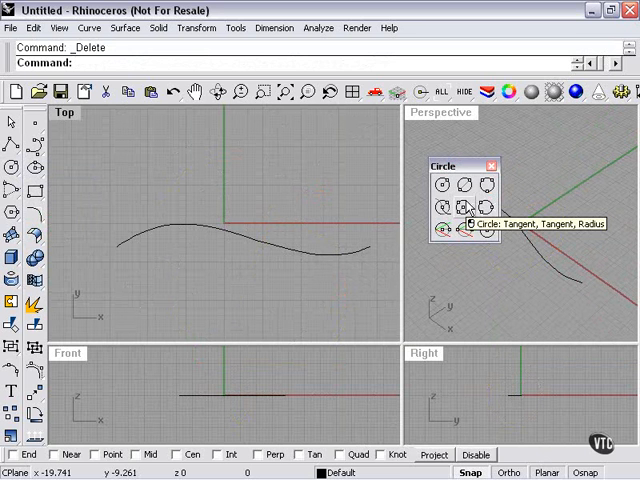
pyautogui.moveTo(484, 207)
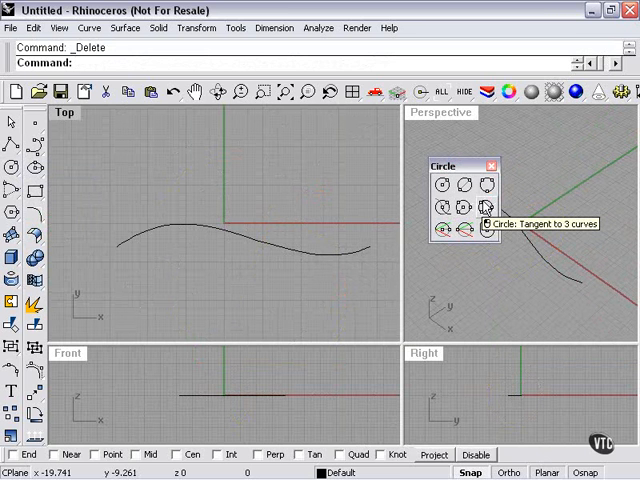
pyautogui.moveTo(485, 233)
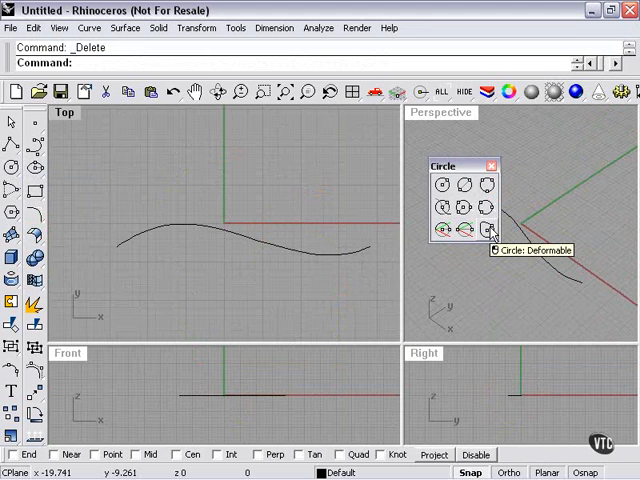
pyautogui.moveTo(463, 231)
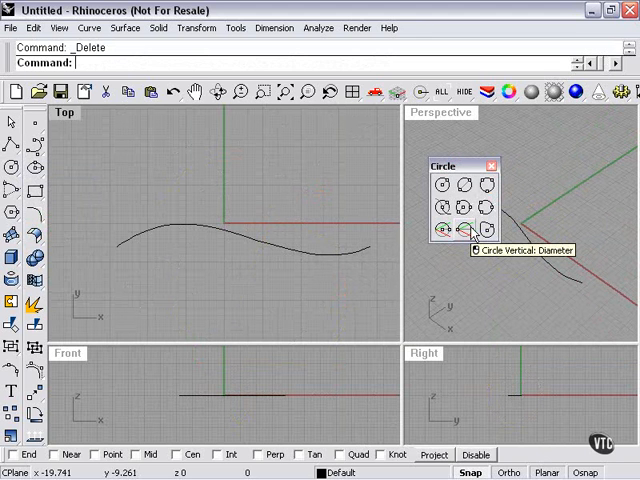
pyautogui.moveTo(460, 232)
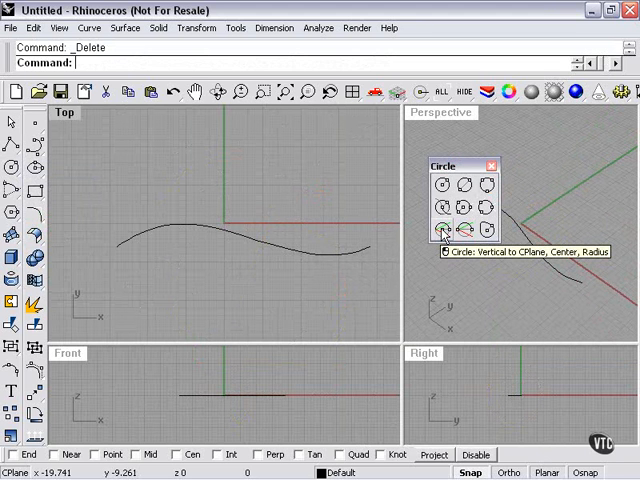
pyautogui.moveTo(343, 268)
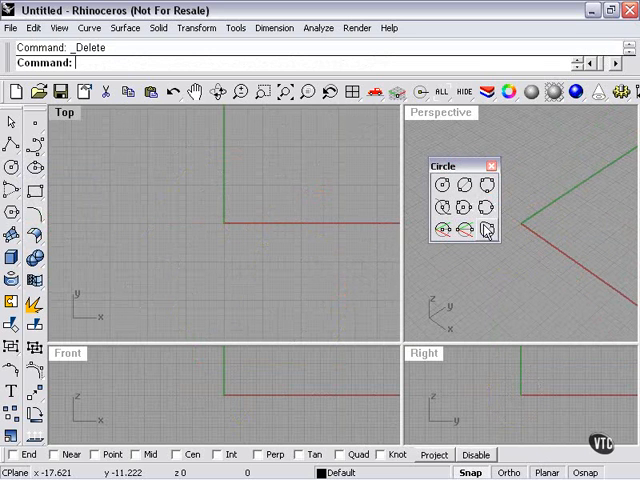
# Step: Begin a deformable circle beside the standard circle
pyautogui.click(485, 231)
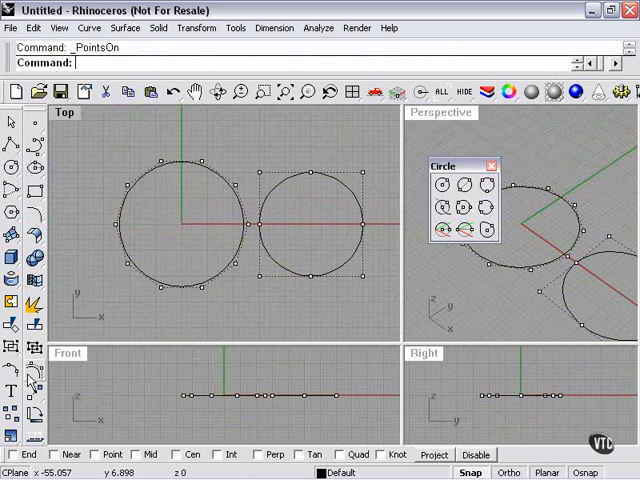
pyautogui.moveTo(290, 208)
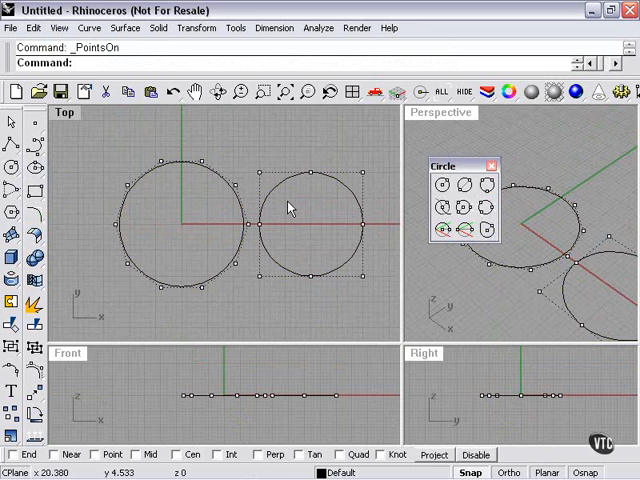
pyautogui.moveTo(370, 238)
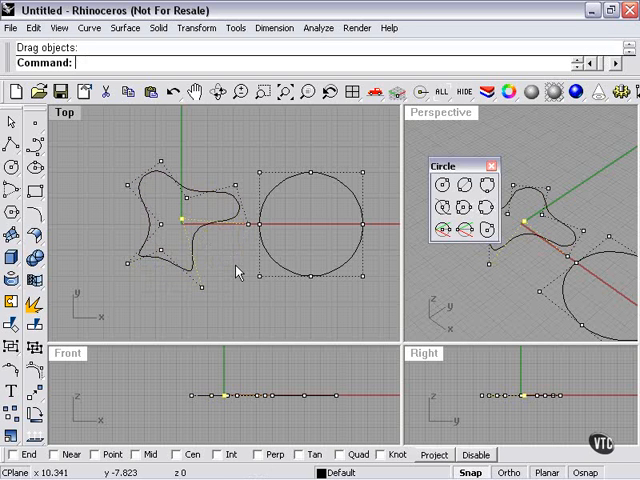
pyautogui.moveTo(33, 375)
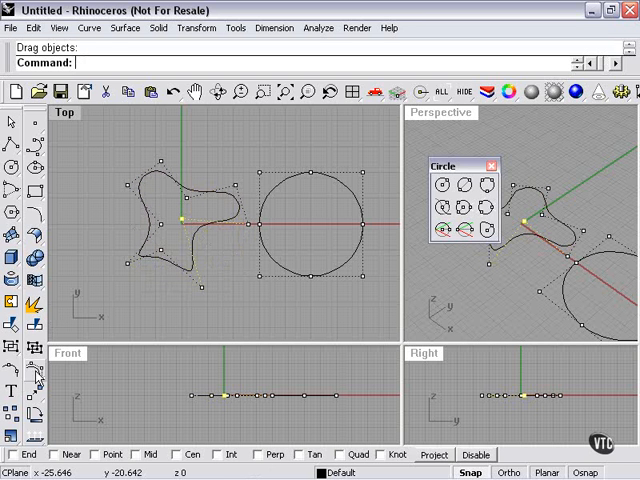